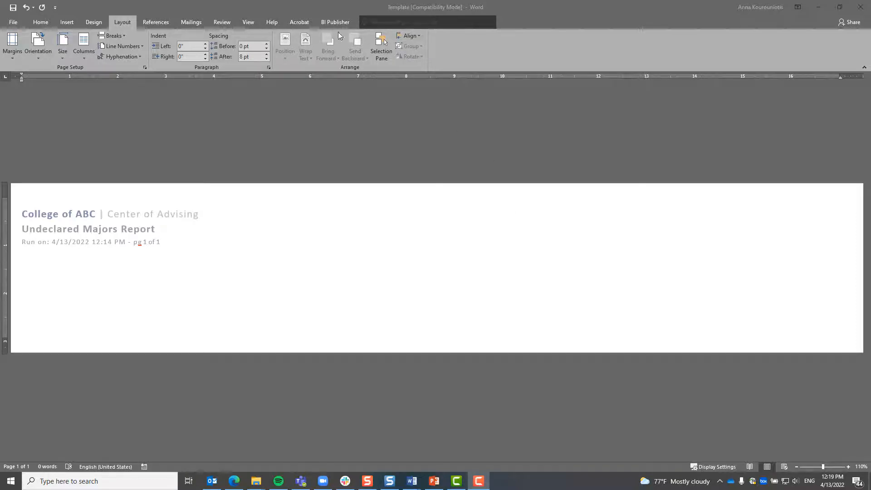
Review the BI Publisher, design and page layout ribbon options before loading data
{"action": "left_click", "coordinate": [335, 21]}
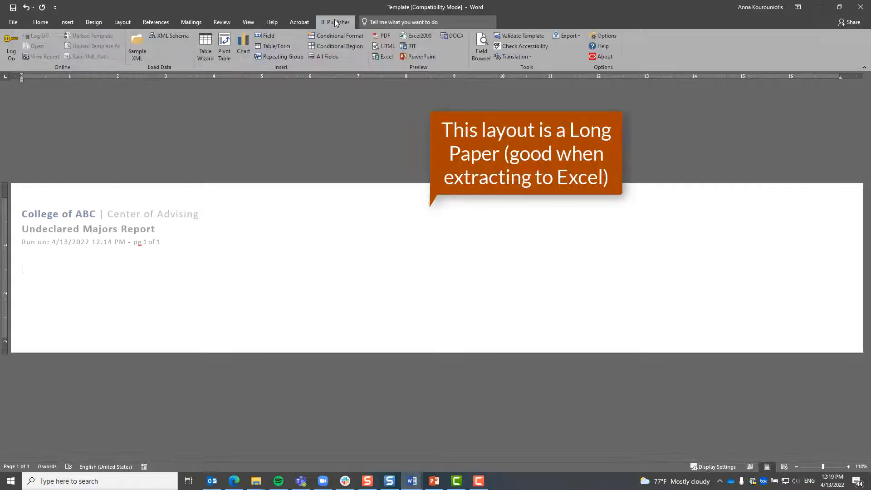
{"action": "left_click", "coordinate": [93, 22]}
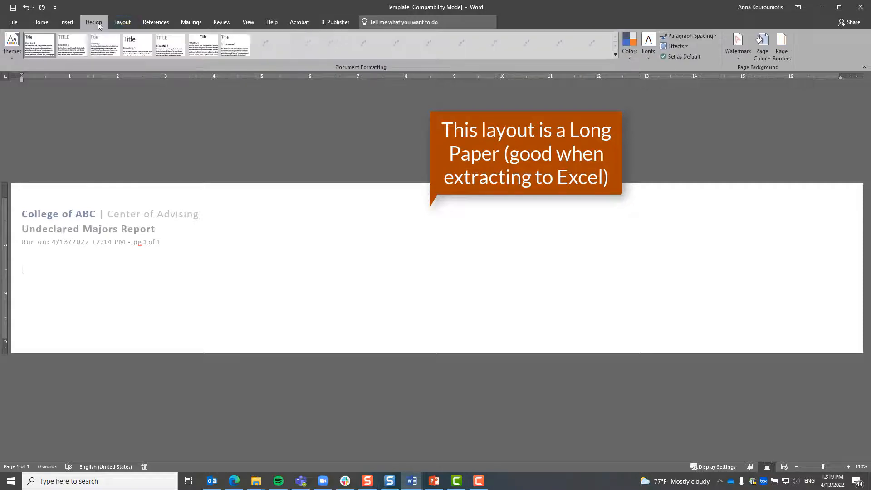
{"action": "left_click", "coordinate": [122, 22]}
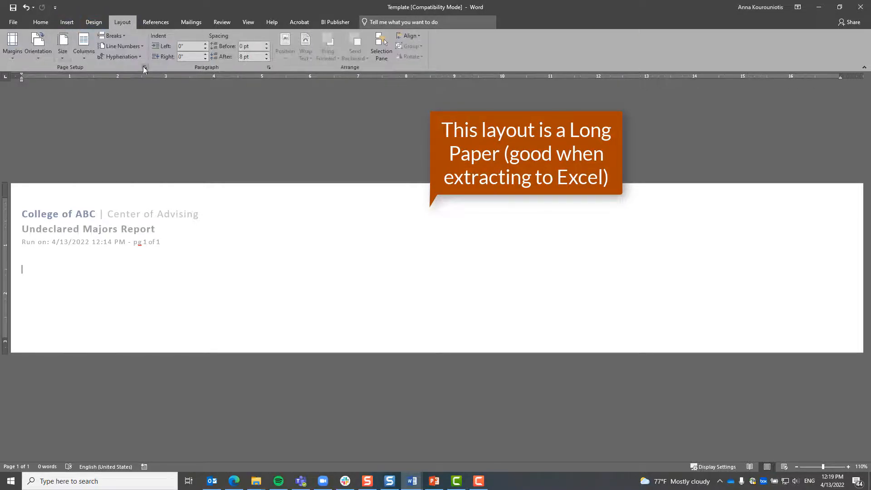
{"action": "left_click", "coordinate": [144, 67]}
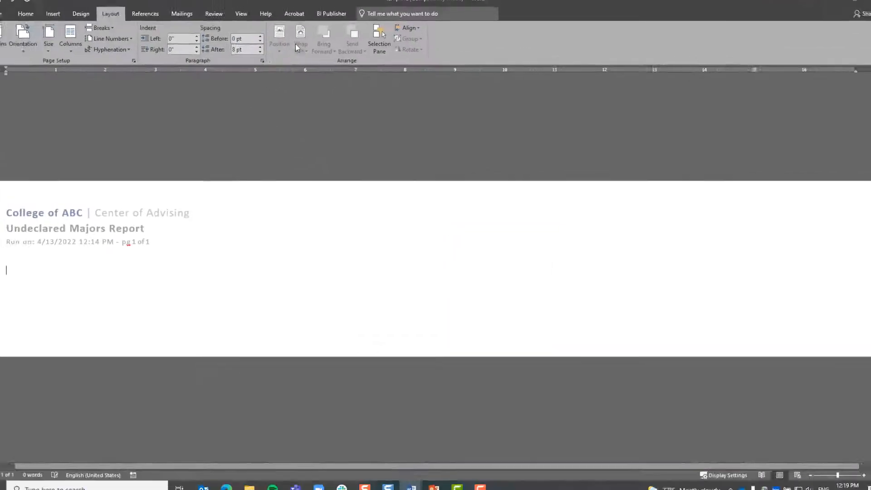
Load the DU_UR_SOPHOMORES_TO_DECL sample XML as the template's data source
{"action": "left_click", "coordinate": [330, 14]}
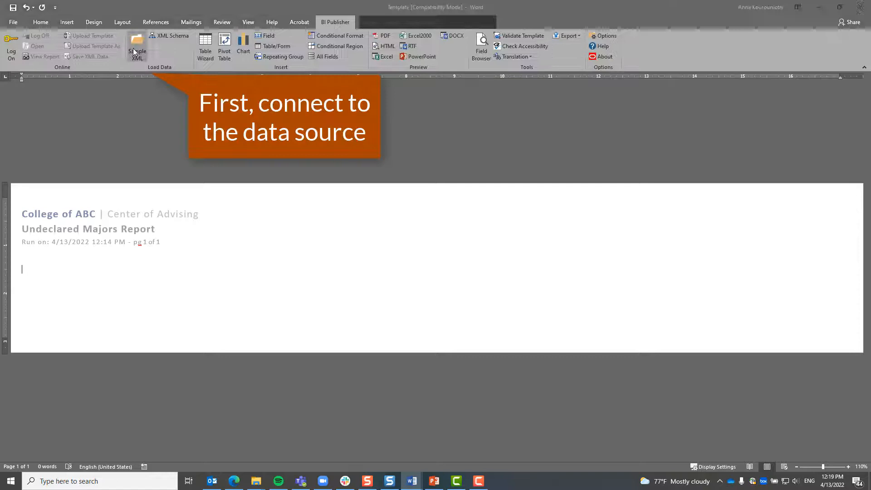
{"action": "left_click", "coordinate": [136, 45]}
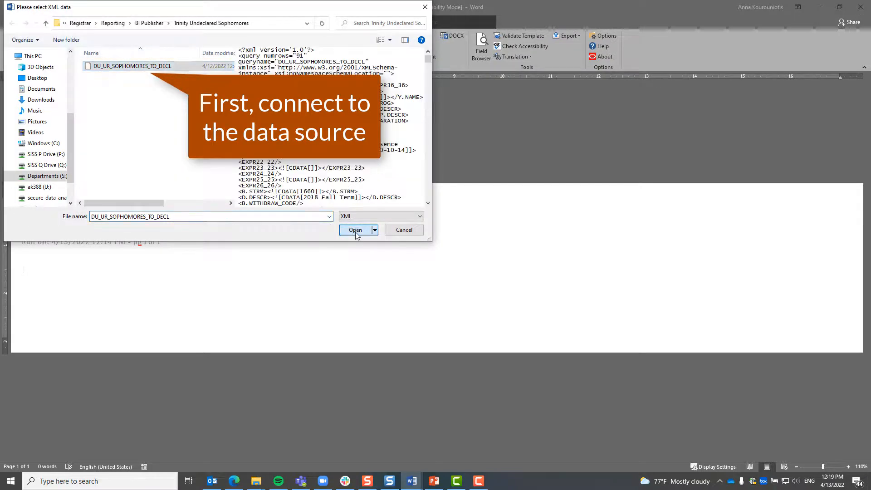
{"action": "left_click", "coordinate": [355, 231]}
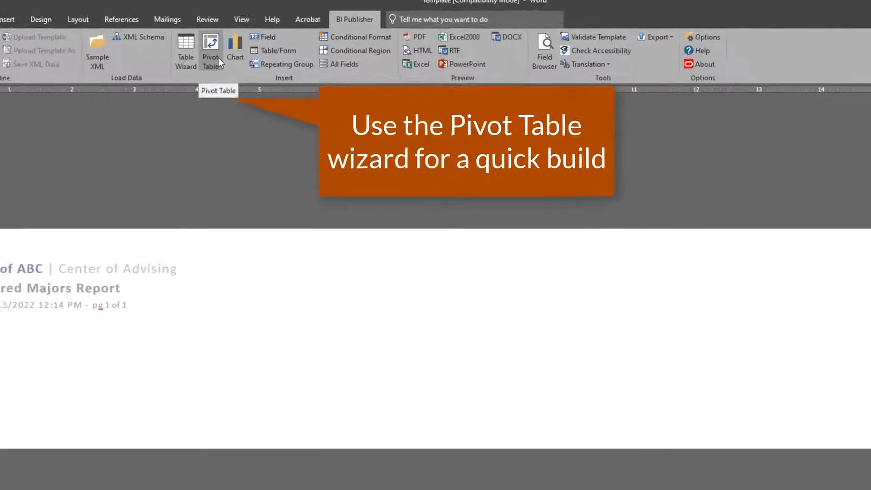
Start the pivot table and make B.STRM the column headings
{"action": "left_click", "coordinate": [210, 48]}
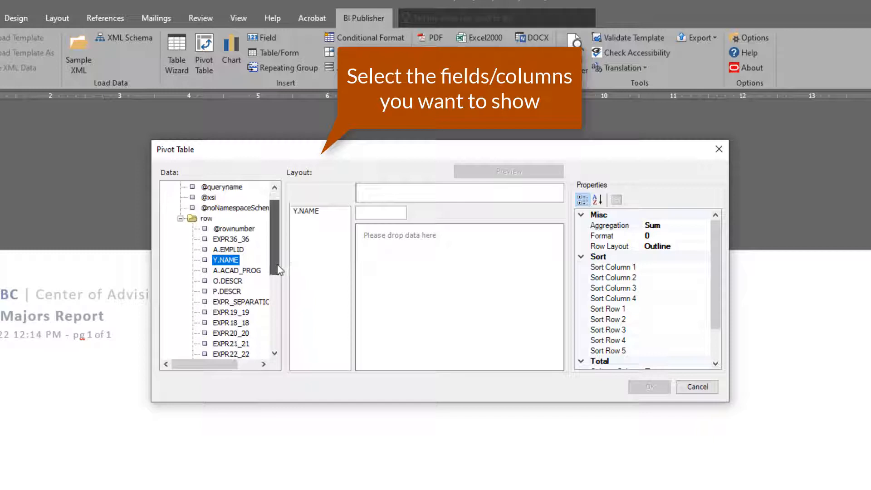
{"action": "scroll", "scroll_direction": "down", "scroll_amount": 3}
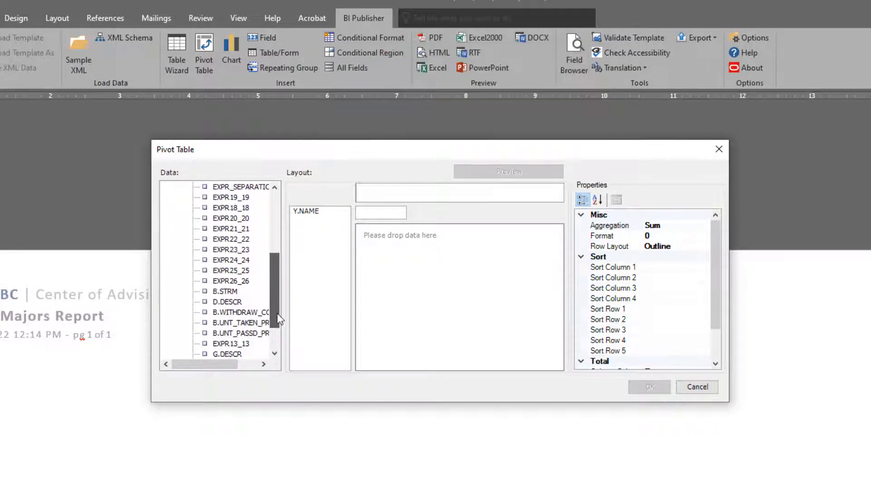
{"action": "scroll", "scroll_direction": "down", "scroll_amount": 3}
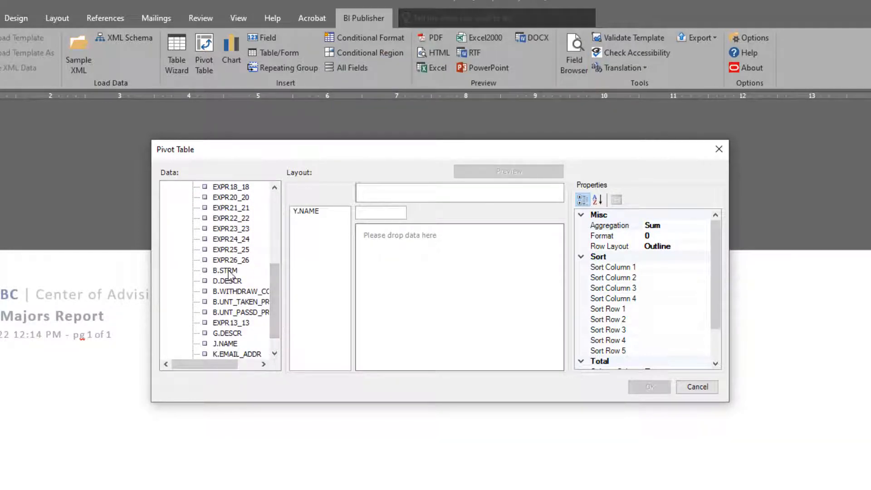
{"action": "left_click", "coordinate": [225, 271]}
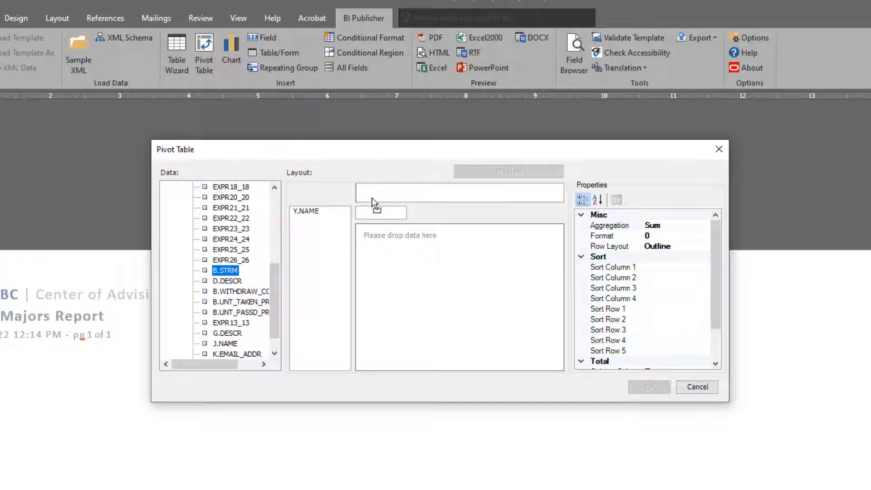
{"action": "left_click_drag", "start_coordinate": [225, 271], "coordinate": [380, 192]}
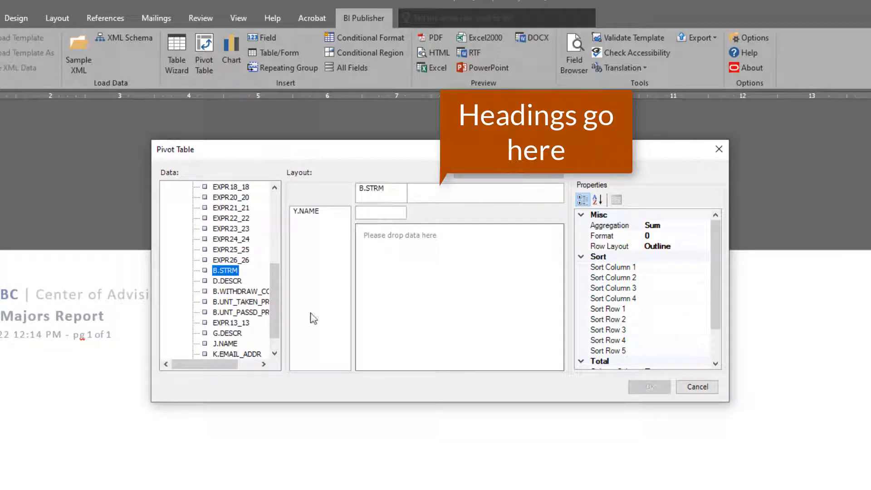
Add A.ACAD_PROG to the pivot table's row fields
{"action": "scroll", "scroll_direction": "down", "scroll_amount": 3}
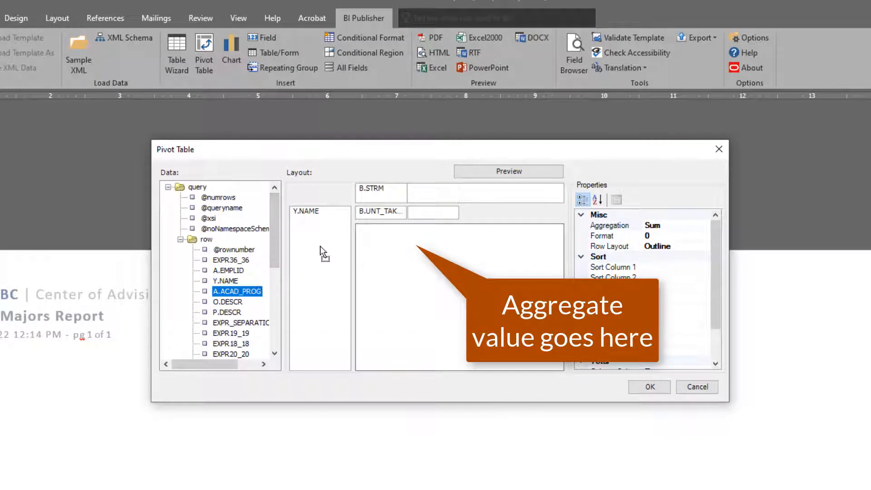
{"action": "left_click", "coordinate": [227, 302]}
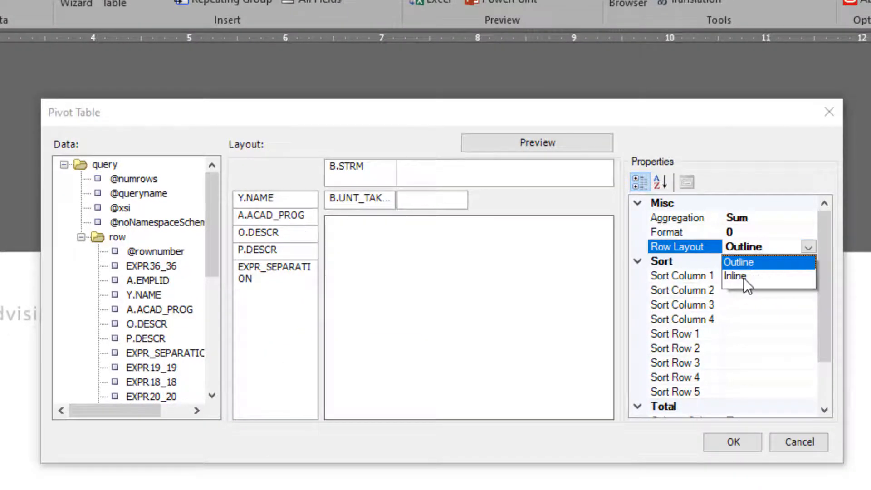
Show row fields inline and switch off column subtotals and row totals
{"action": "left_click", "coordinate": [735, 276]}
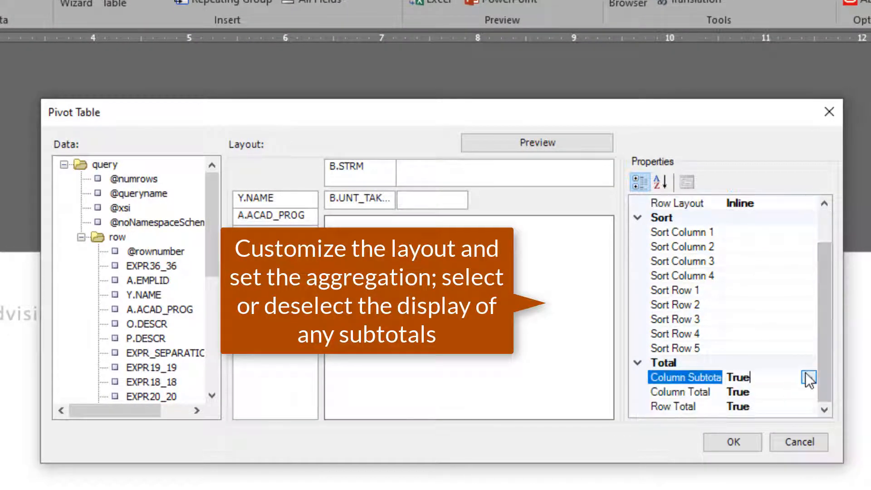
{"action": "left_click", "coordinate": [810, 378]}
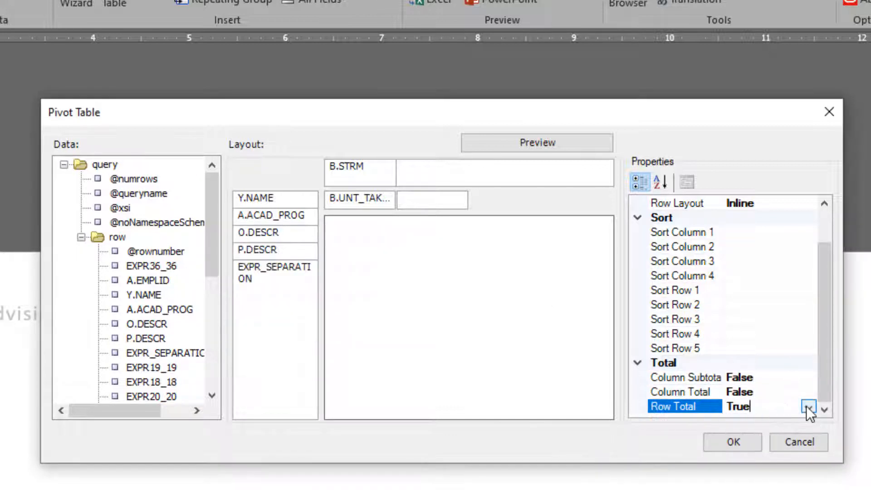
{"action": "left_click", "coordinate": [808, 416]}
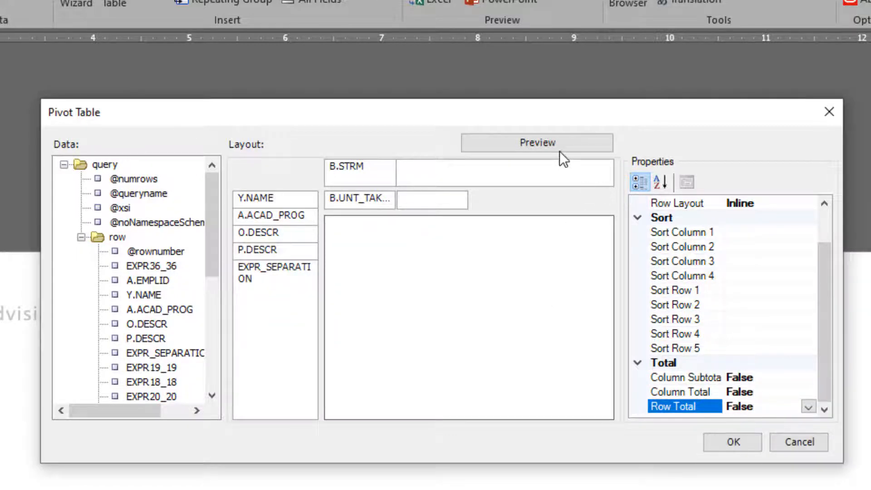
Preview the pivot with sample data and insert the crosstab into the template
{"action": "left_click", "coordinate": [537, 141]}
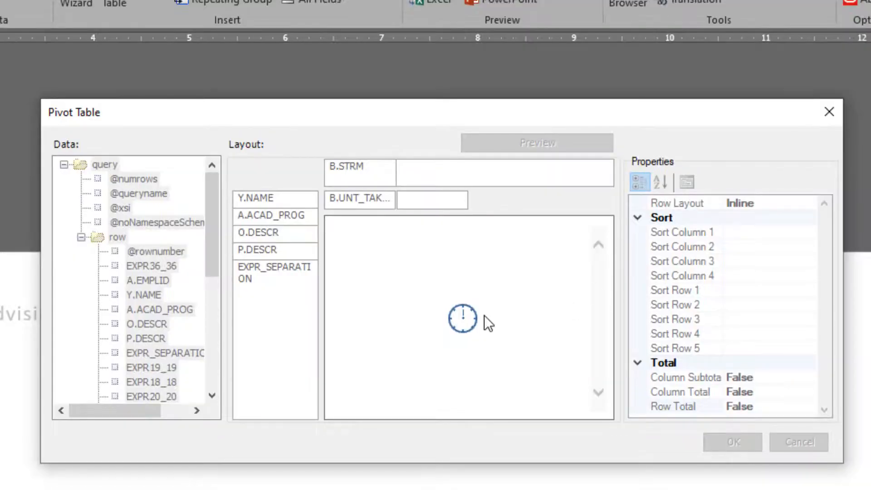
{"action": "left_click", "coordinate": [537, 142]}
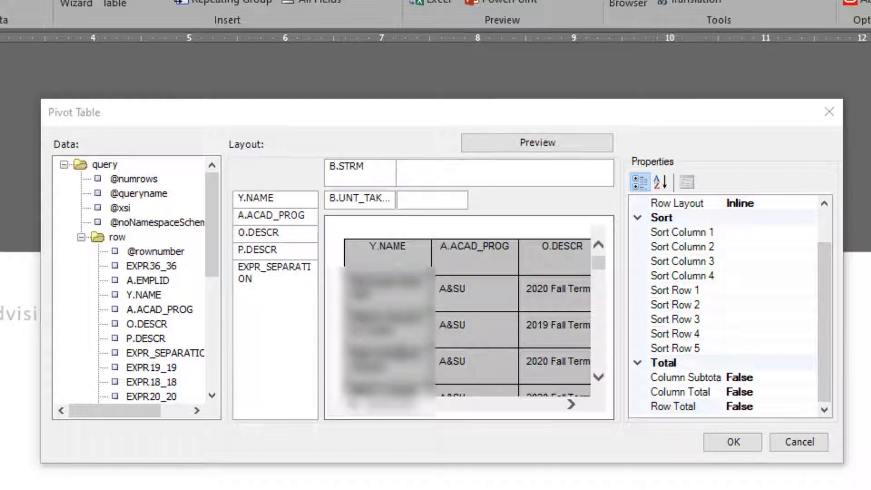
{"action": "scroll", "scroll_direction": "right", "scroll_amount": 3}
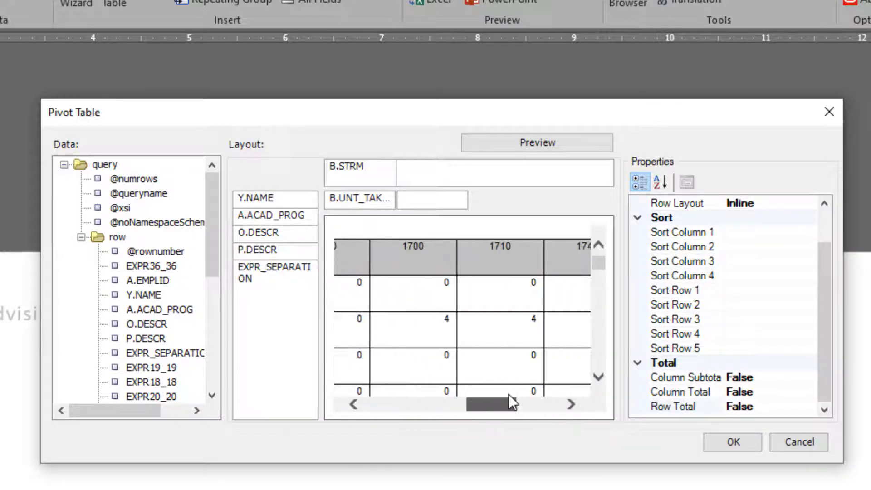
{"action": "left_click_drag", "start_coordinate": [495, 404], "coordinate": [553, 404]}
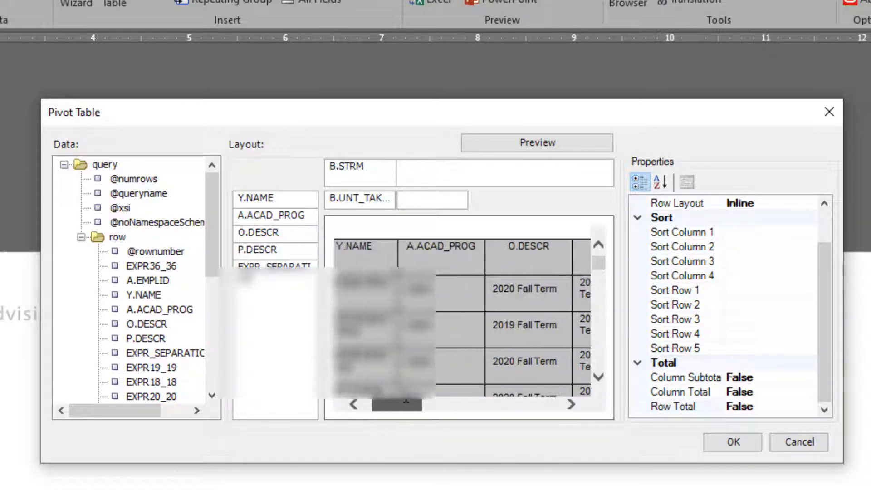
{"action": "left_click", "coordinate": [730, 443]}
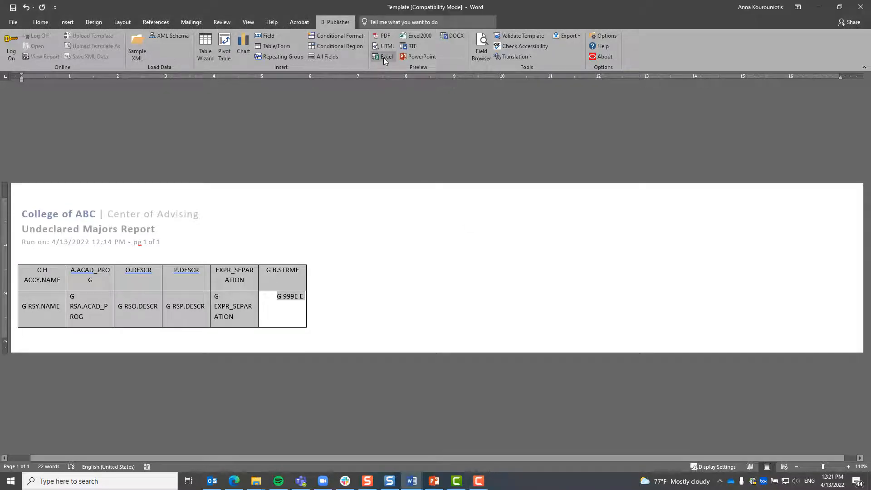
Preview the template in Excel and inspect the heading and EXPR_SEPARATION columns
{"action": "left_click", "coordinate": [380, 57]}
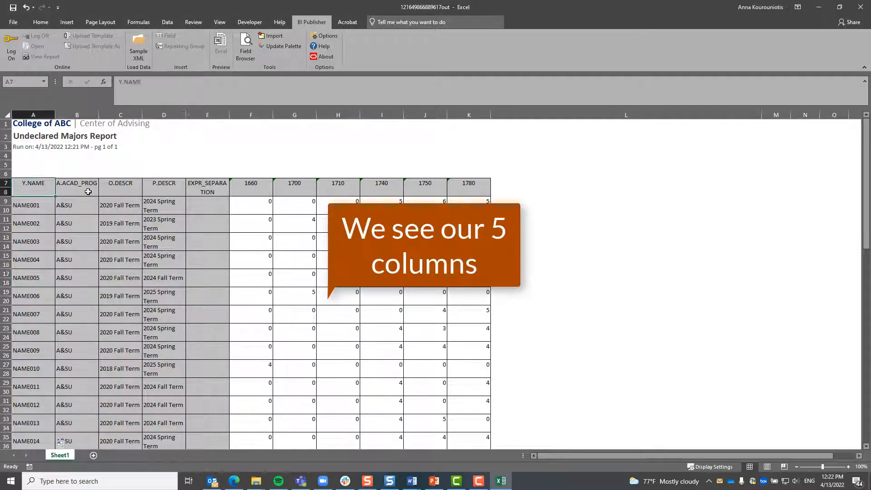
{"action": "left_click", "coordinate": [207, 187]}
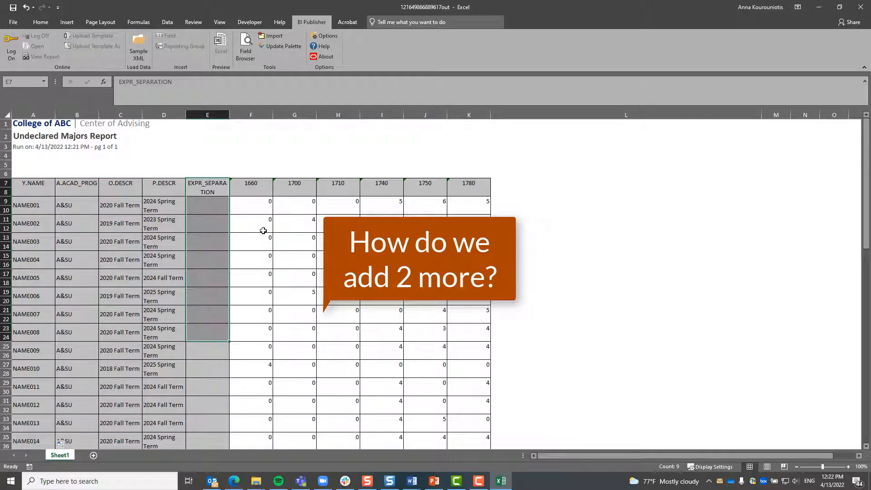
{"action": "left_click", "coordinate": [251, 223]}
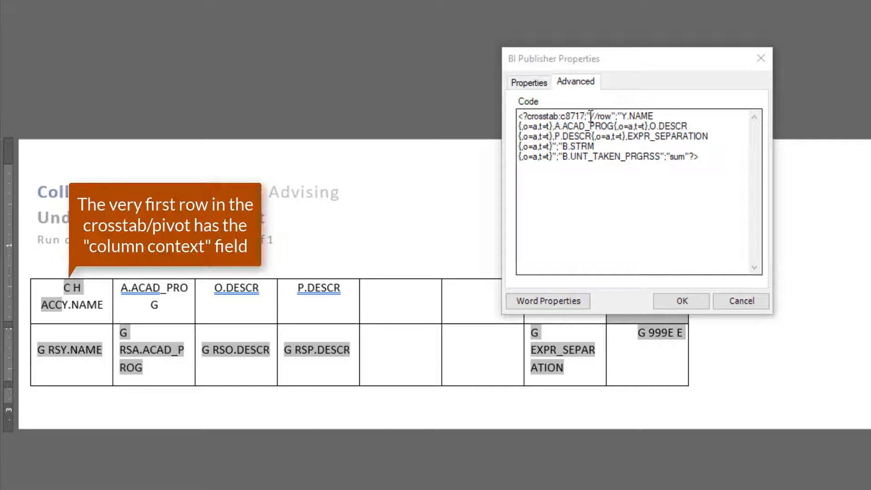
Try COUNT in place of sum in the crosstab code, restore sum and cancel the edits
{"action": "double_click", "coordinate": [571, 116]}
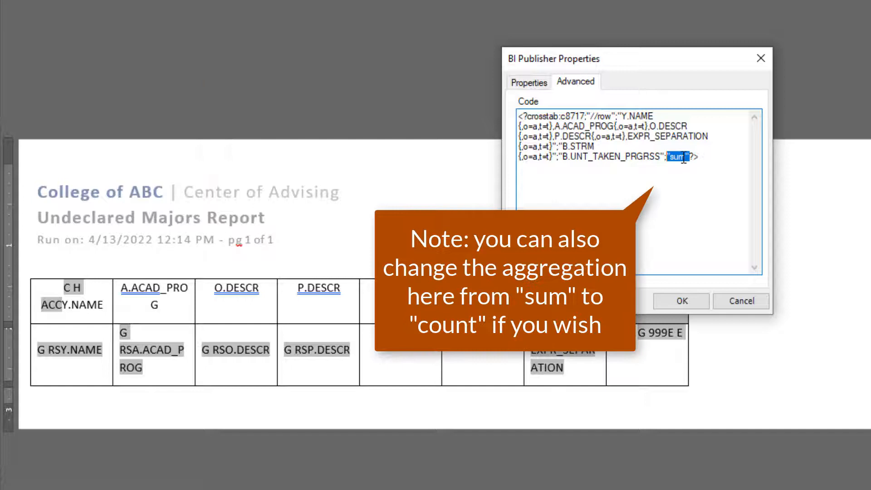
{"action": "key", "text": "Delete"}
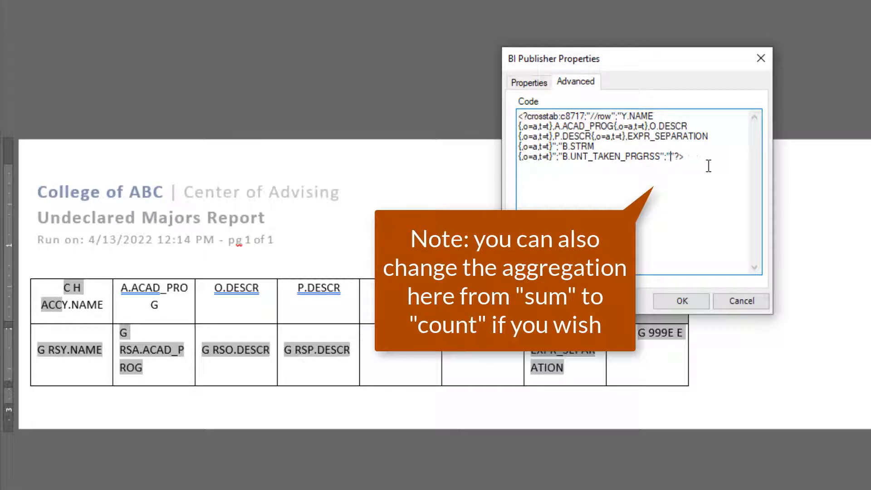
{"action": "type", "text": "COUNT"}
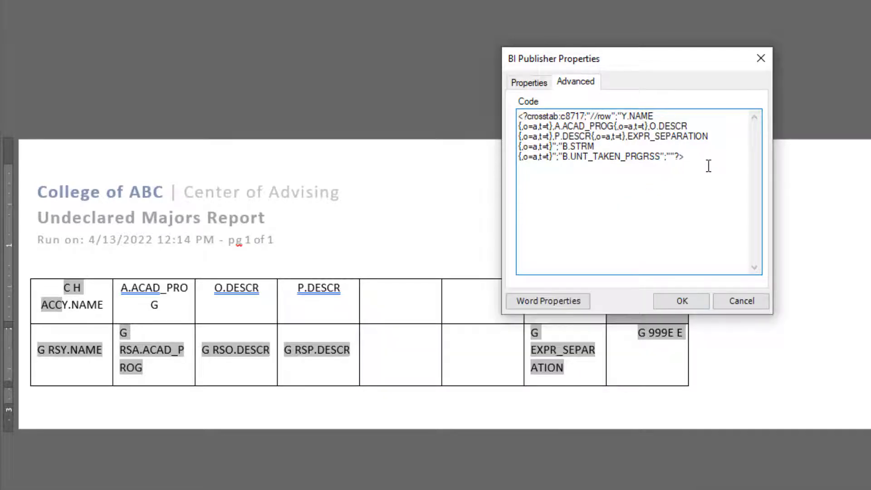
{"action": "type", "text": "sum"}
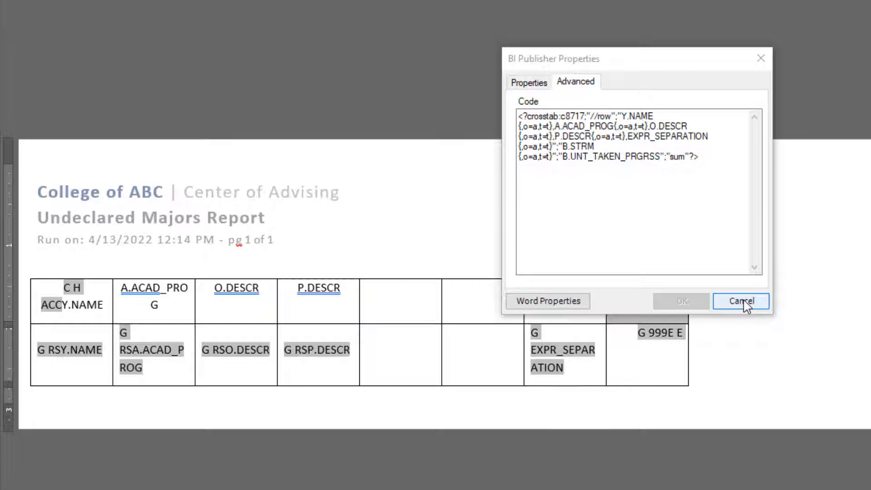
{"action": "left_click", "coordinate": [741, 301]}
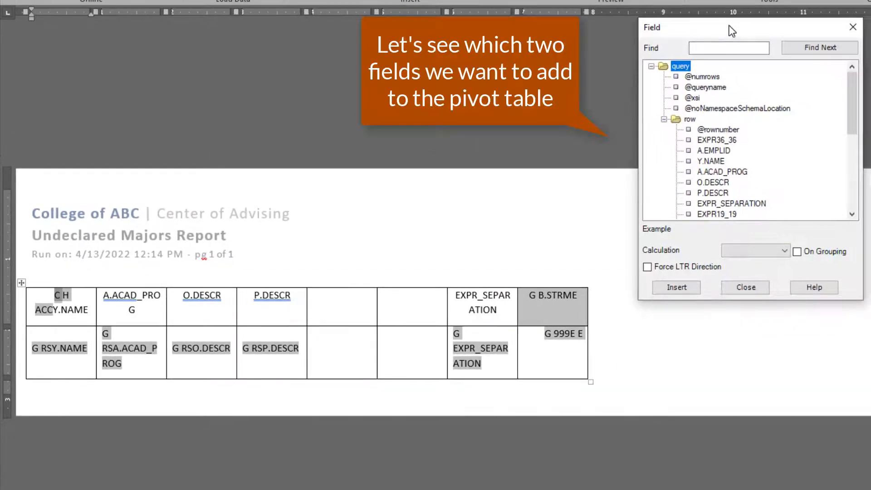
{"action": "mouse_move", "coordinate": [855, 127]}
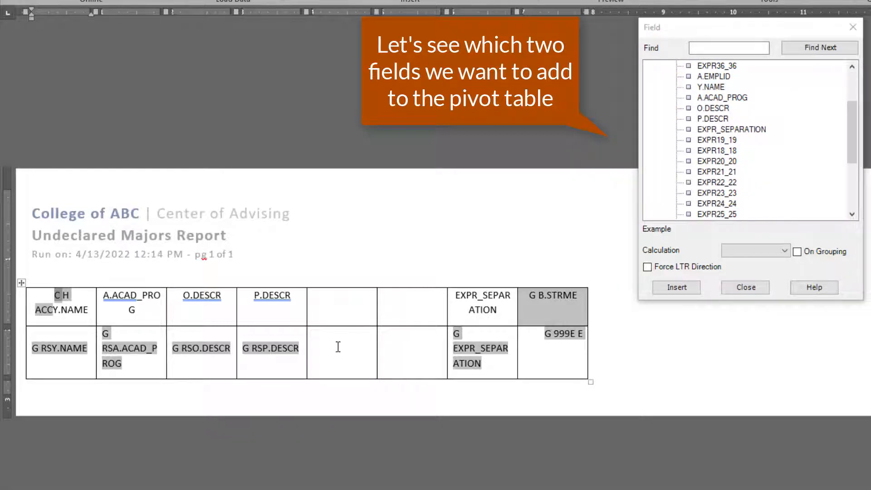
{"action": "mouse_move", "coordinate": [728, 159]}
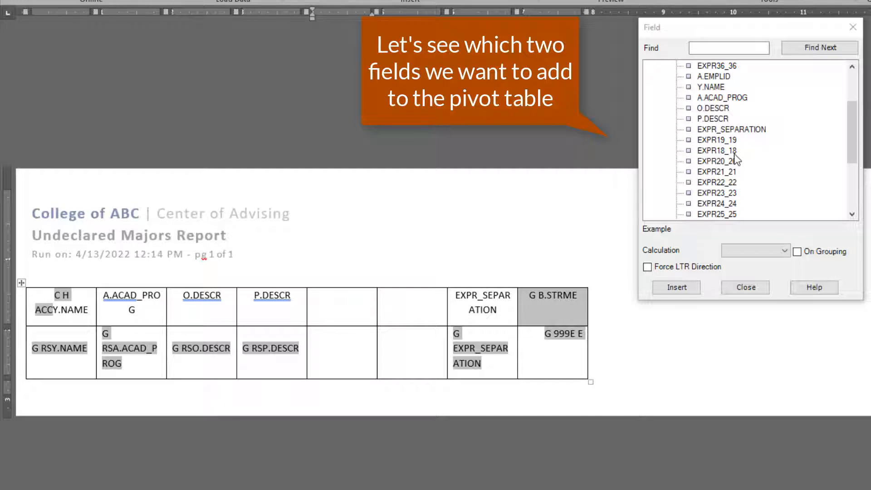
Insert EXPR18_18 and EXPR21_21 into the two new crosstab data cells
{"action": "left_click", "coordinate": [714, 151]}
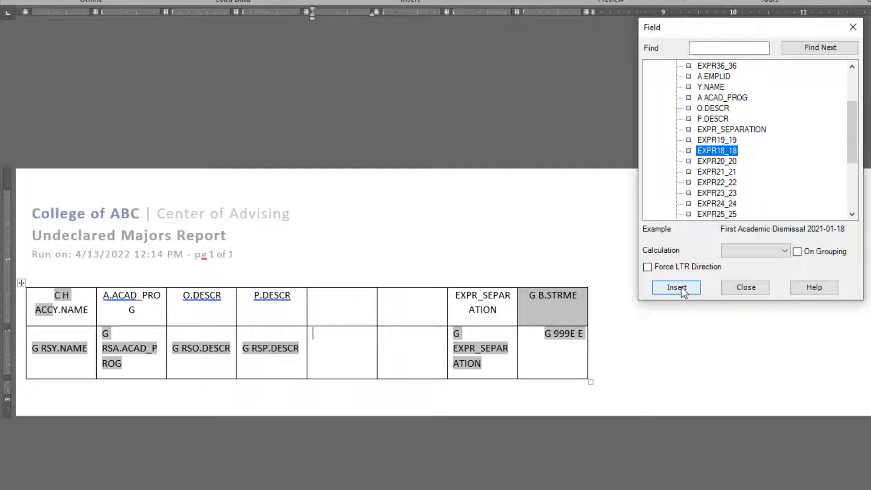
{"action": "left_click", "coordinate": [677, 287]}
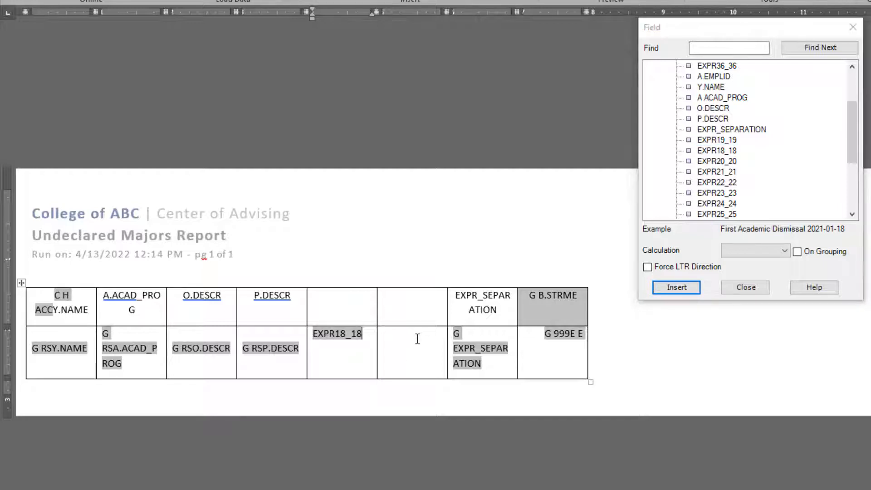
{"action": "left_click", "coordinate": [714, 162]}
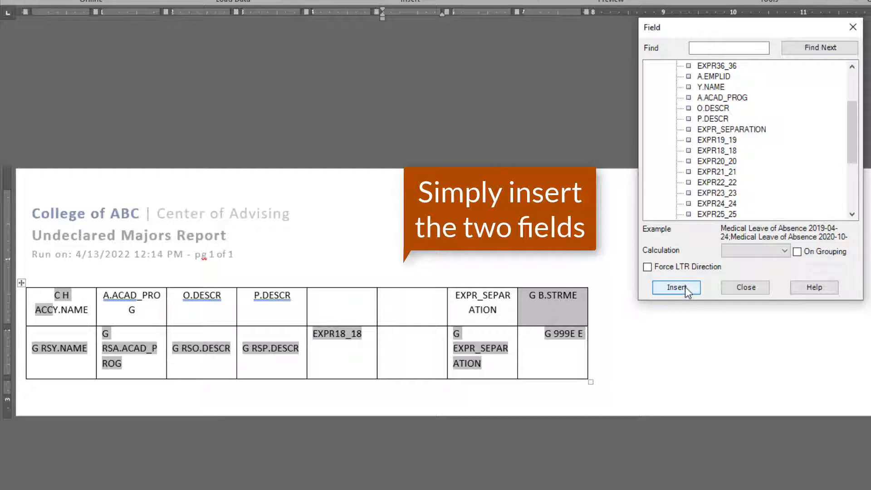
{"action": "left_click", "coordinate": [676, 287]}
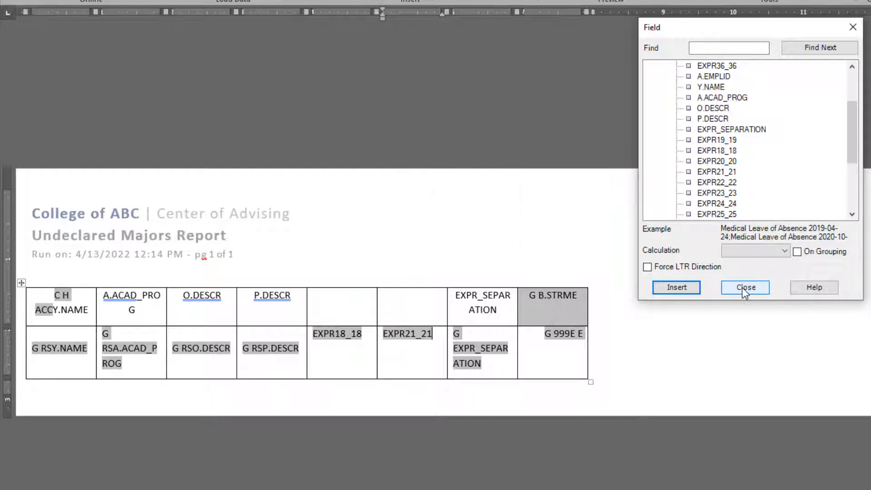
{"action": "left_click", "coordinate": [744, 287]}
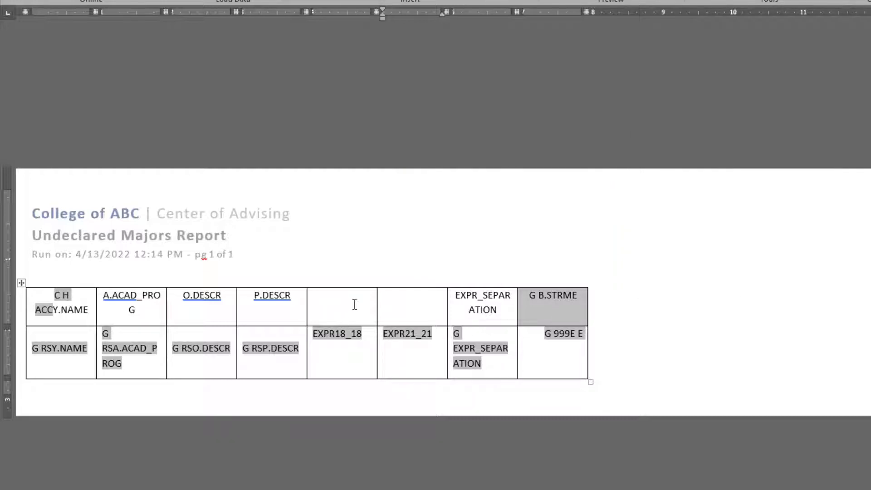
Overtype the crosstab headings with generic labels ITEM1 through ITEM6
{"action": "type", "text": "ITEM5"}
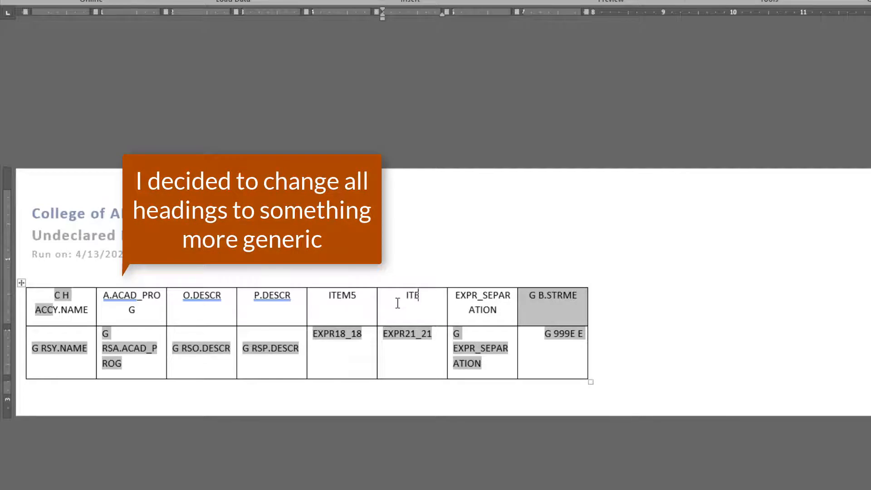
{"action": "type", "text": "ITEM6"}
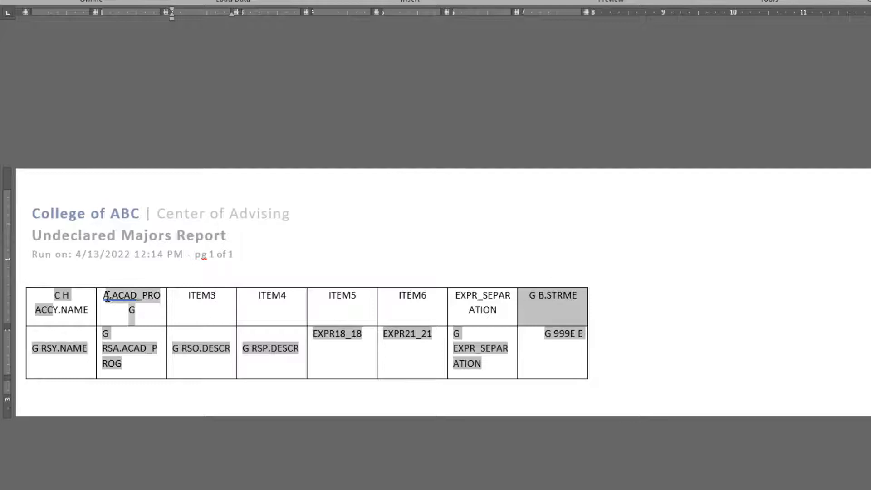
{"action": "type", "text": "ITEM1"}
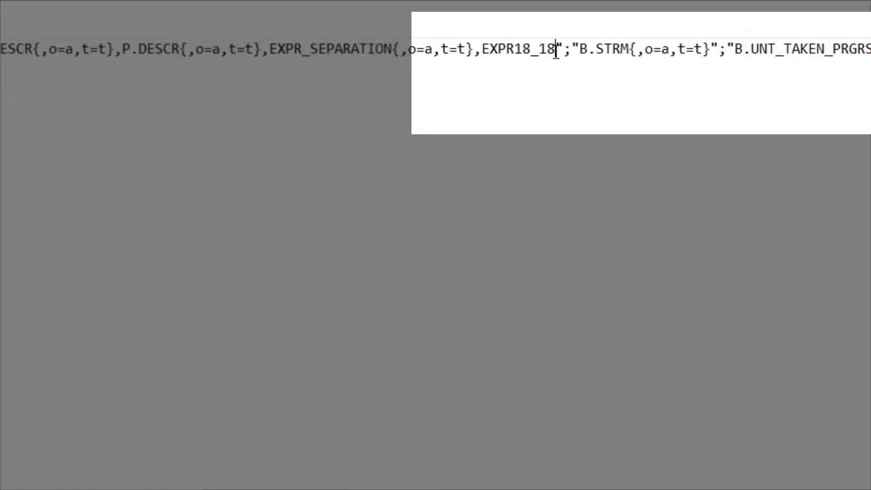
Add EXPR21_21{,o=a,t=t} after EXPR18_18 in the crosstab code in Notepad
{"action": "type", "text": "{,o=a,t=t},"}
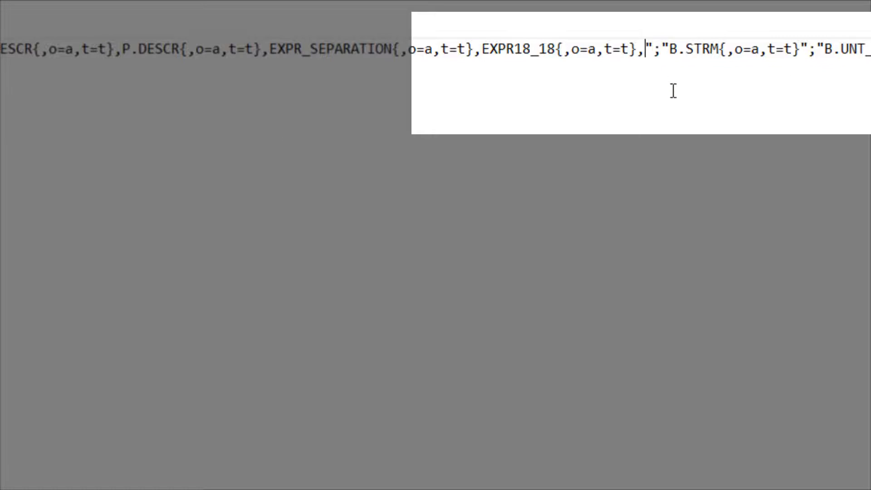
{"action": "type", "text": "EXPR21_21"}
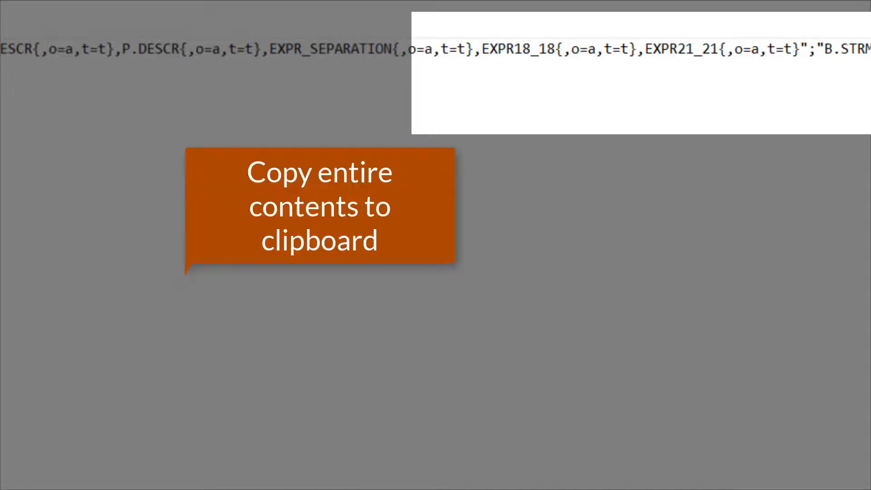
{"action": "mouse_move", "coordinate": [784, 232]}
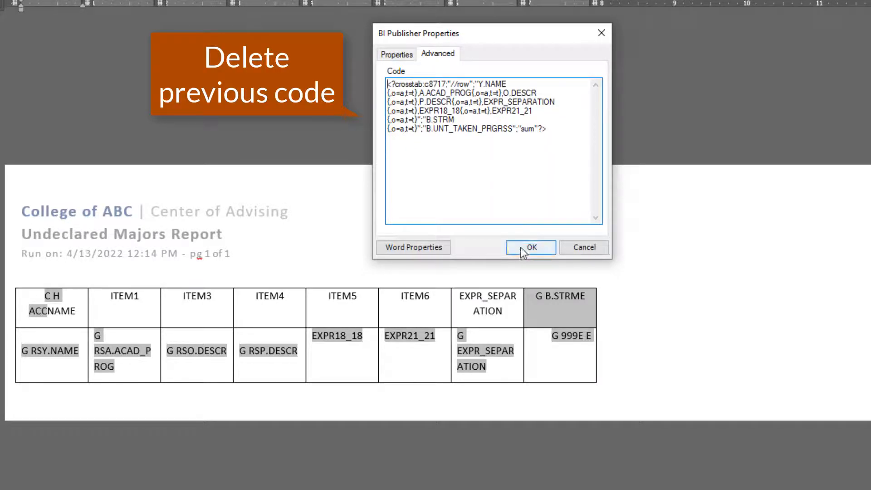
Confirm the pasted crosstab code listing EXPR18_18 and EXPR21_21
{"action": "left_click", "coordinate": [530, 247]}
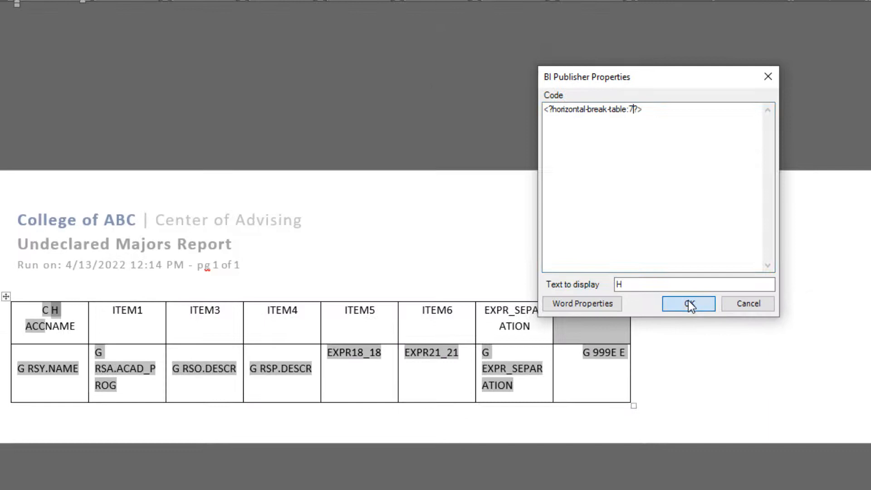
Confirm horizontal-break-table 7 and change the row header value from 5 to 7
{"action": "left_click", "coordinate": [688, 303]}
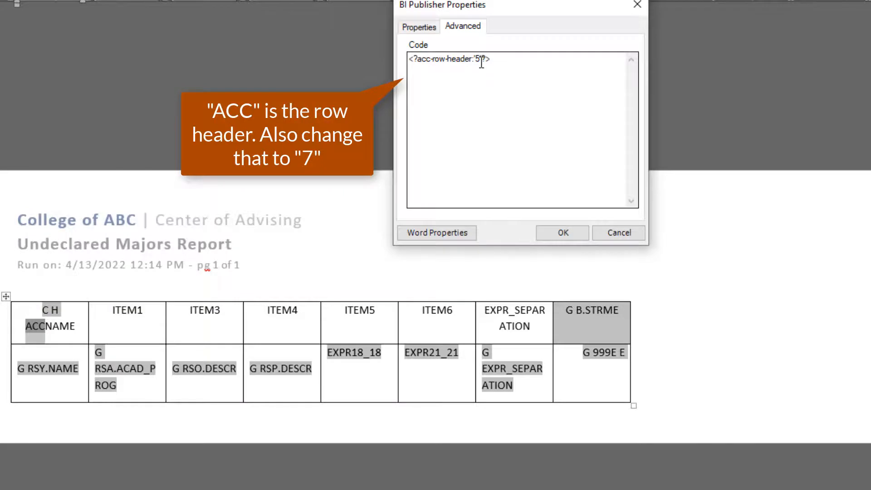
{"action": "double_click", "coordinate": [481, 59]}
{"action": "type", "text": "7"}
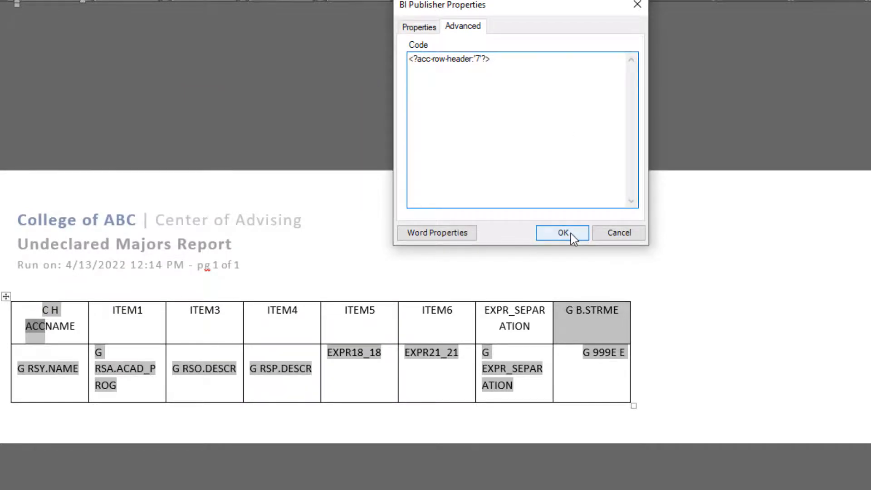
{"action": "left_click", "coordinate": [563, 232]}
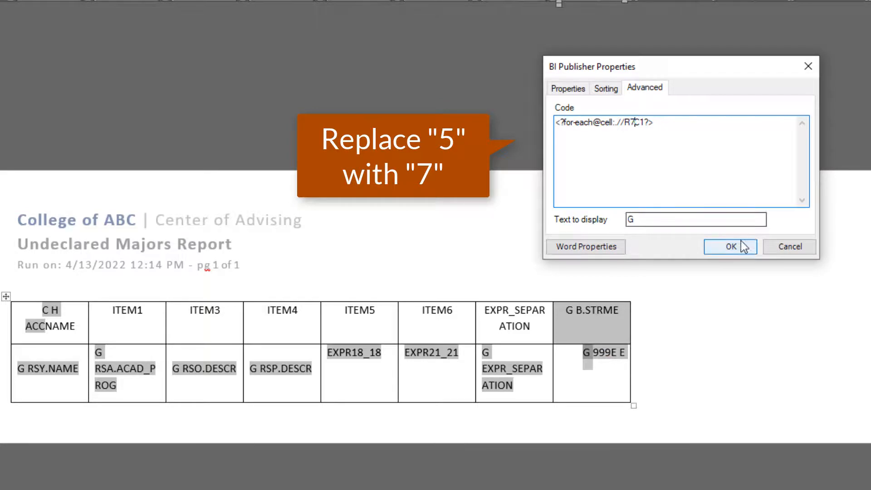
Confirm the cell loop's G field now referencing R7,C1 instead of R5
{"action": "left_click", "coordinate": [731, 247]}
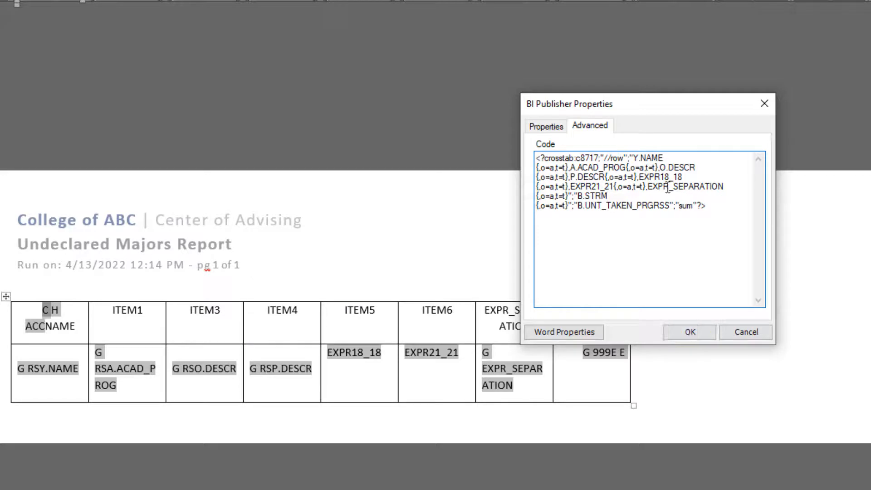
Confirm the row header's RS field with its updated Rn row number
{"action": "left_click", "coordinate": [690, 332]}
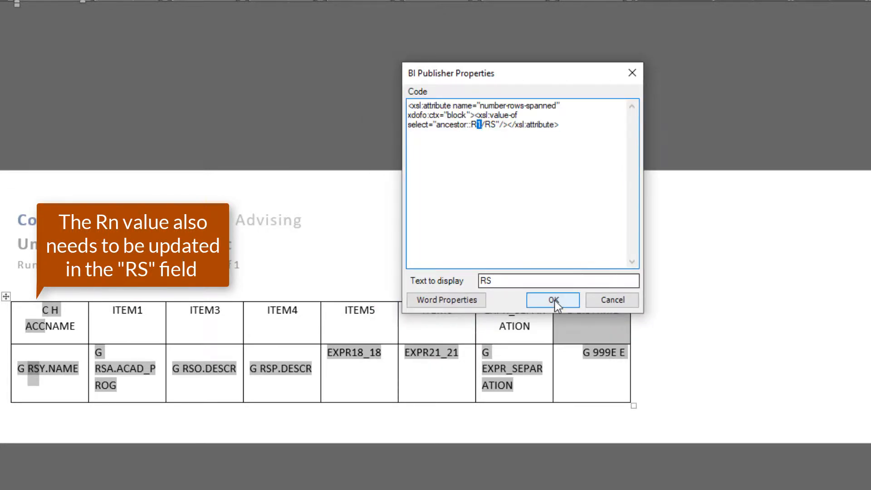
{"action": "left_click", "coordinate": [553, 299]}
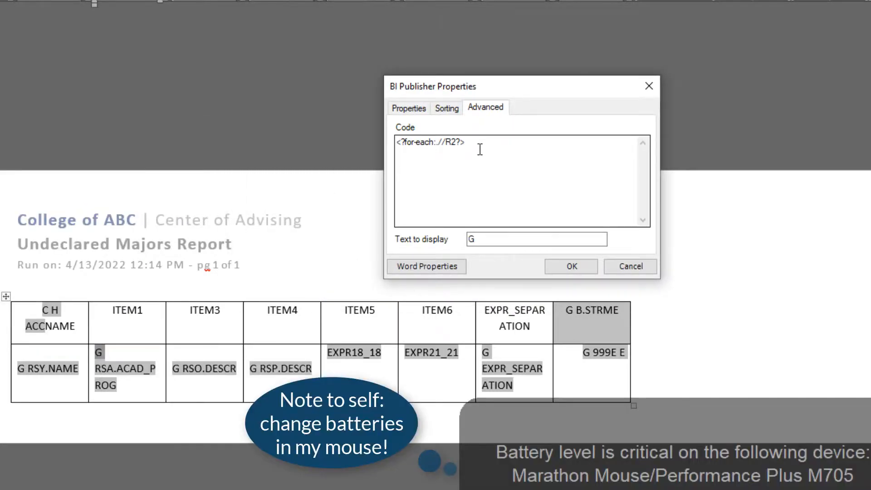
Review ITEM1's G and RS field codes and close them without changes
{"action": "left_click", "coordinate": [479, 146]}
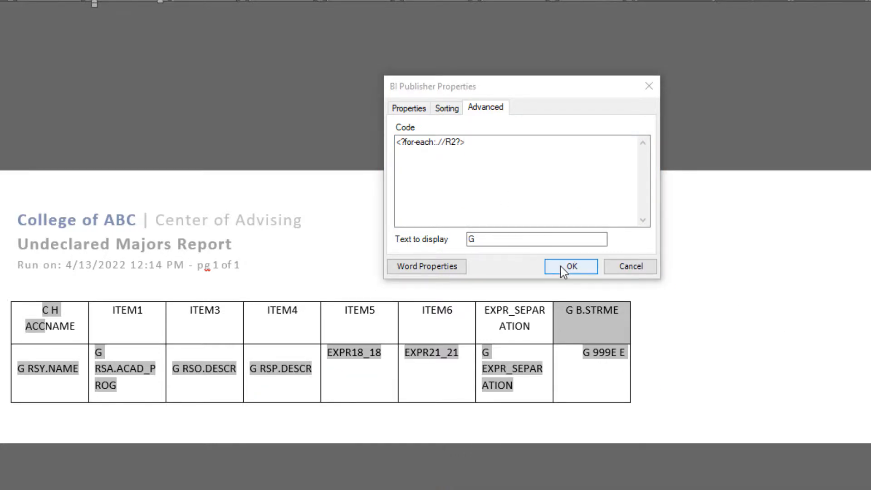
{"action": "left_click", "coordinate": [570, 266]}
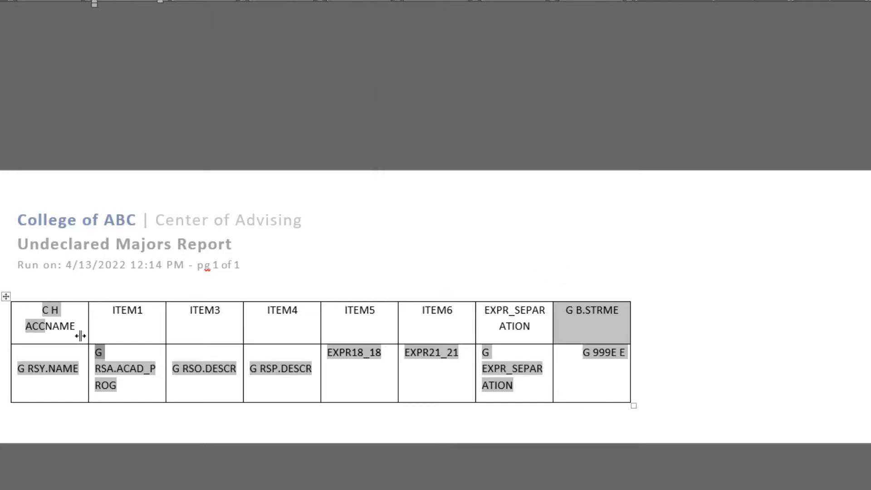
{"action": "mouse_move", "coordinate": [103, 375]}
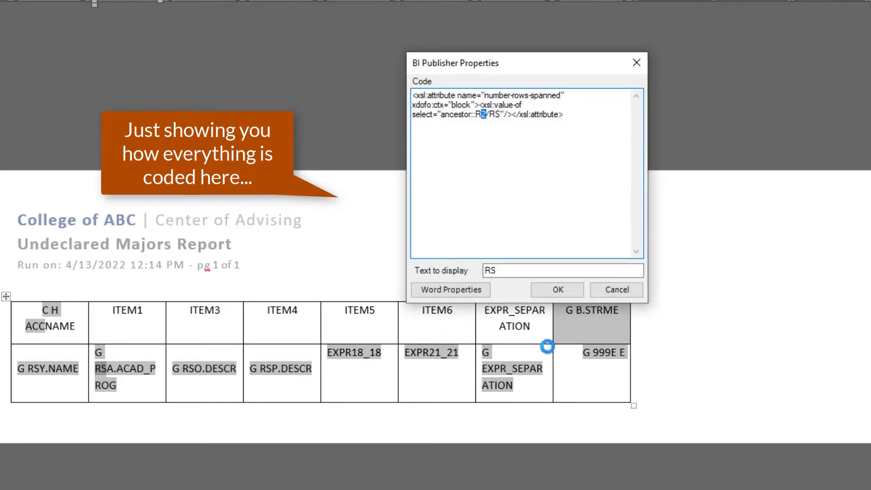
{"action": "left_click", "coordinate": [558, 290]}
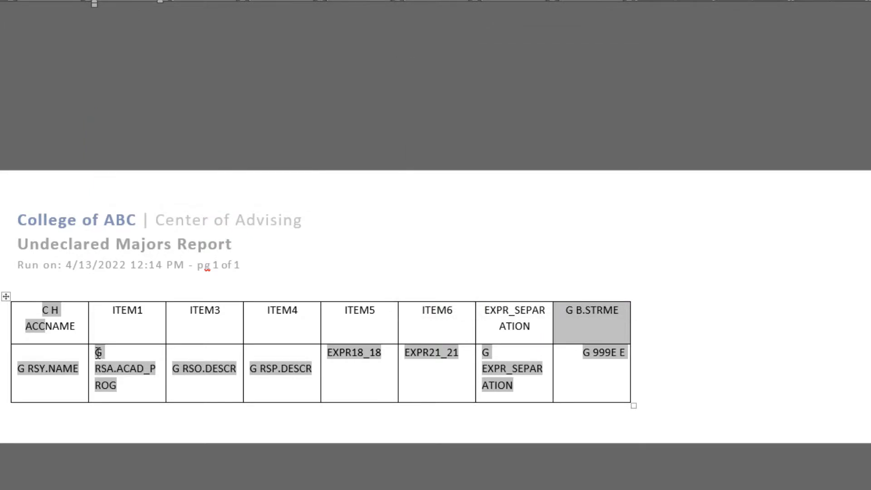
Paste ITEM1's G and RS fields before EXPR18_18 and set the RS field to row R5
{"action": "right_click", "coordinate": [100, 368]}
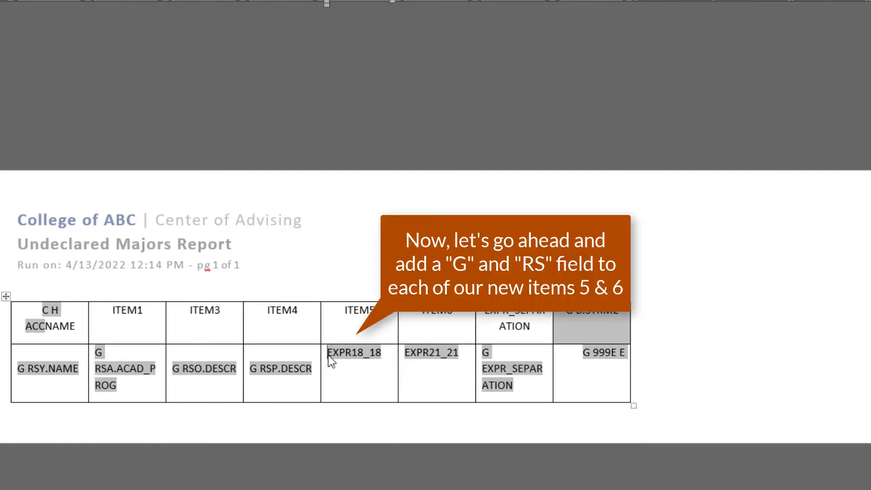
{"action": "right_click", "coordinate": [330, 363]}
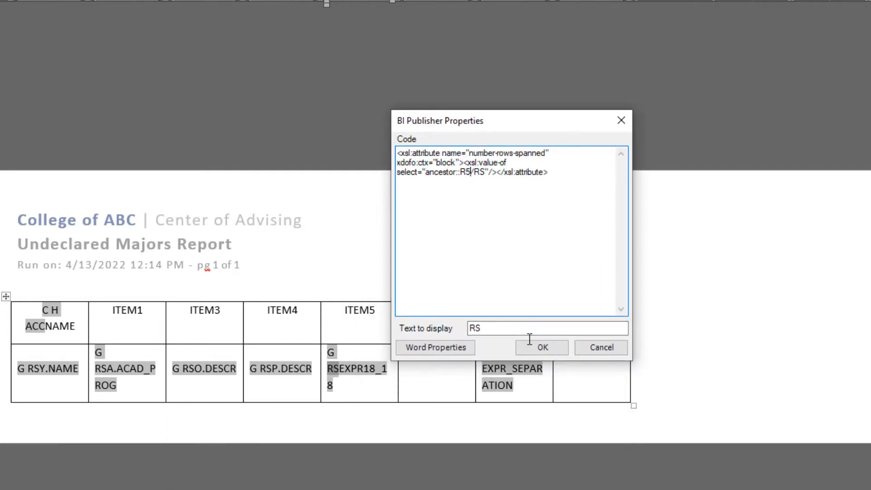
{"action": "left_click", "coordinate": [542, 348]}
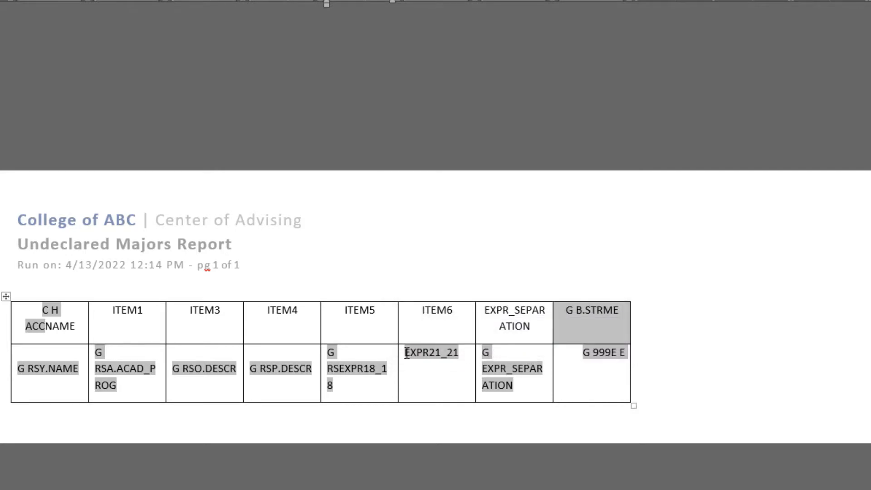
Paste the G and RS fields before EXPR21_21 and update the RS field's R number
{"action": "key", "text": "ctrl+v"}
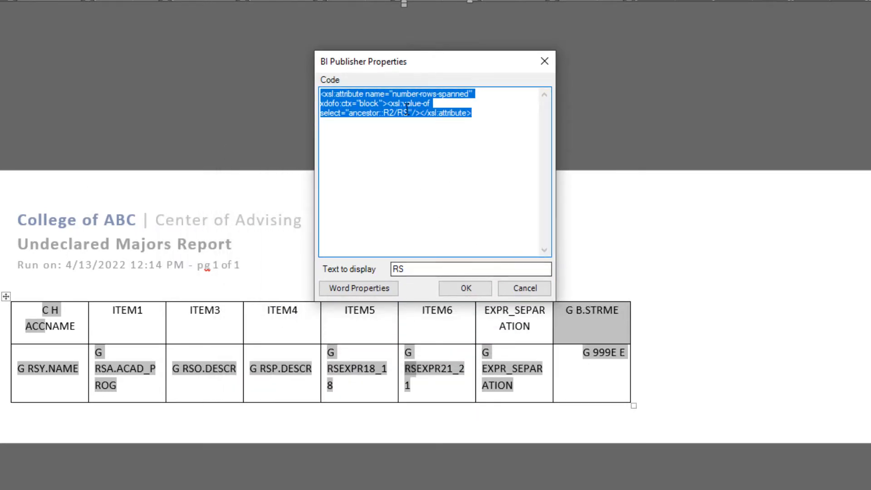
{"action": "left_click", "coordinate": [392, 113]}
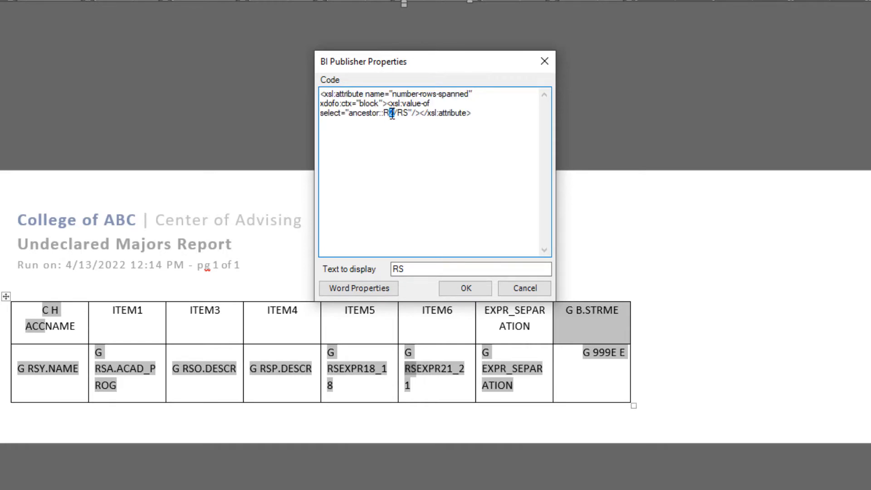
{"action": "left_click", "coordinate": [465, 288]}
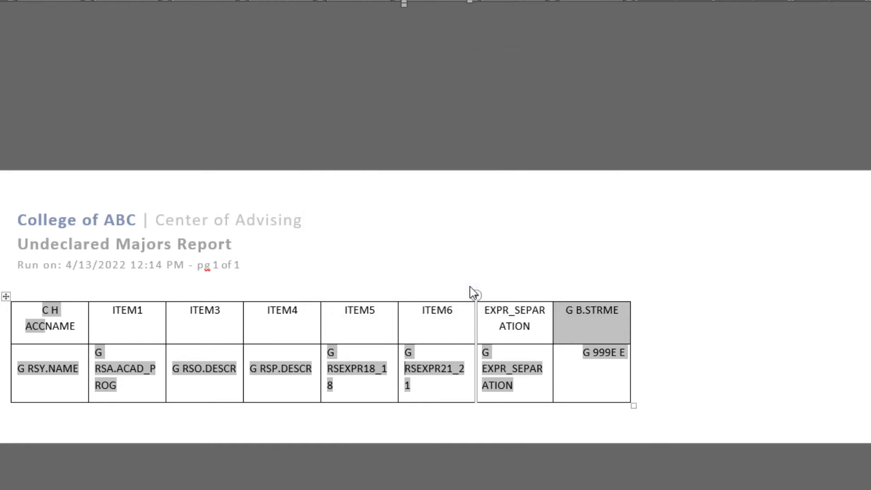
{"action": "left_click", "coordinate": [488, 363]}
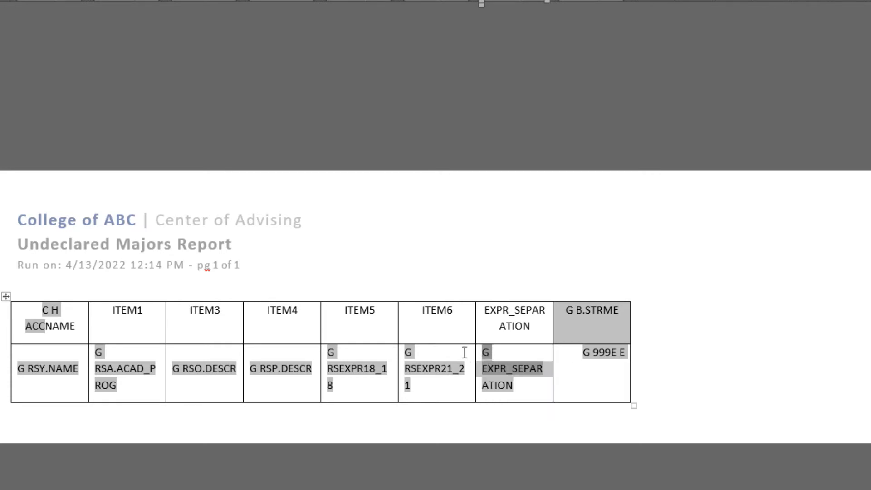
{"action": "mouse_move", "coordinate": [491, 358]}
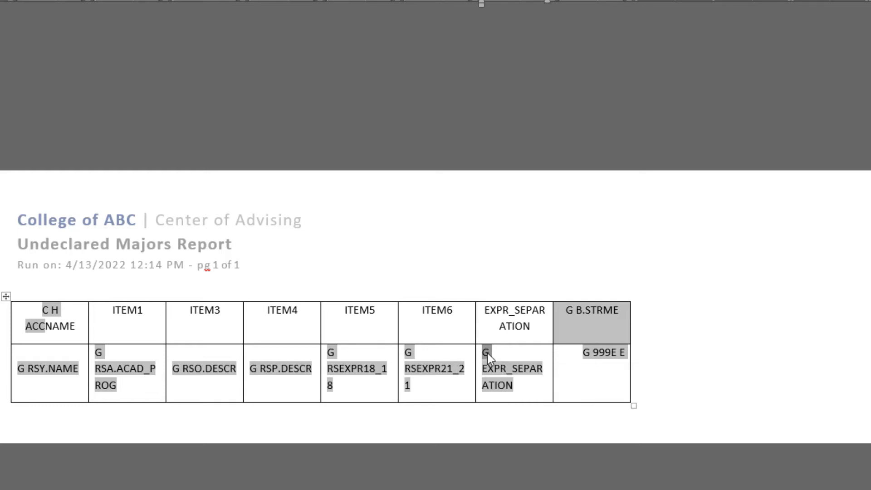